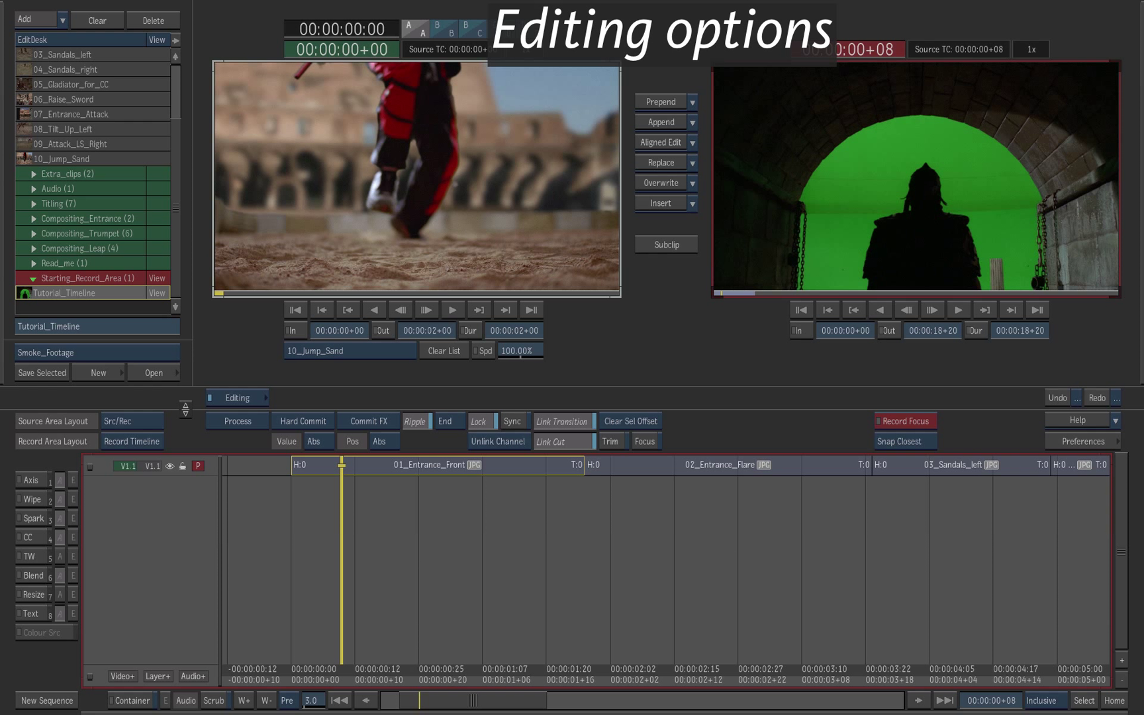
Enable Trim and Focus in the timeline editing options and switch Lock off, keeping Ripple on.
{"action": "left_click", "coordinate": [610, 441]}
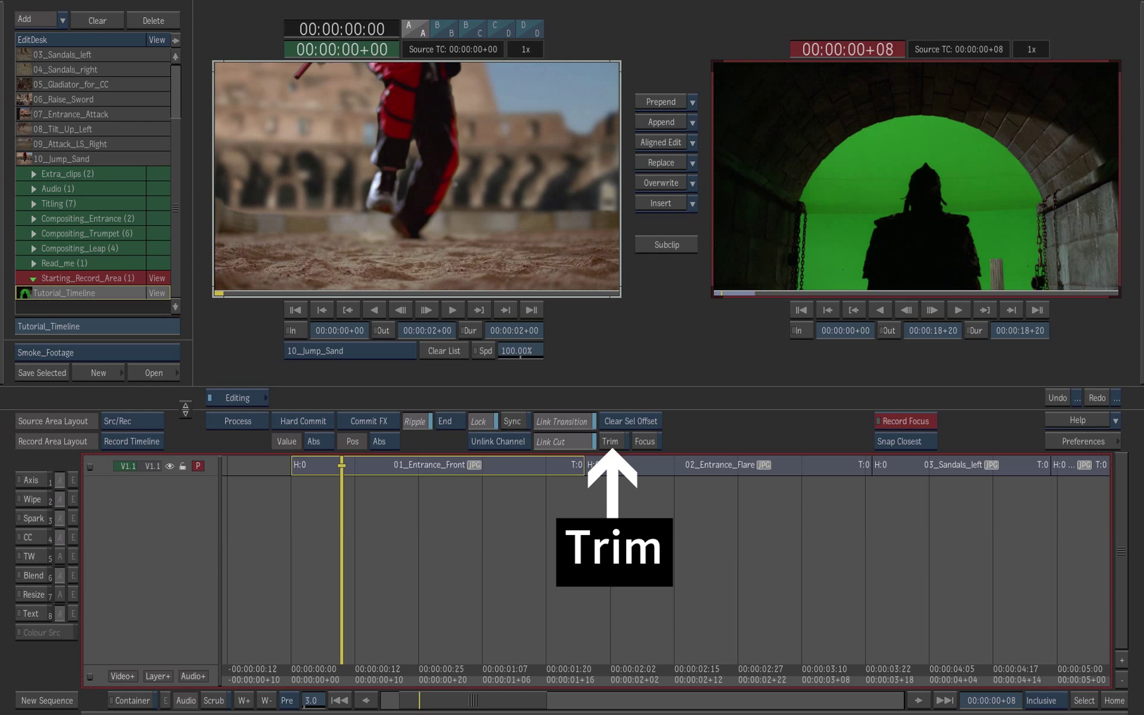
{"action": "left_click", "coordinate": [610, 441]}
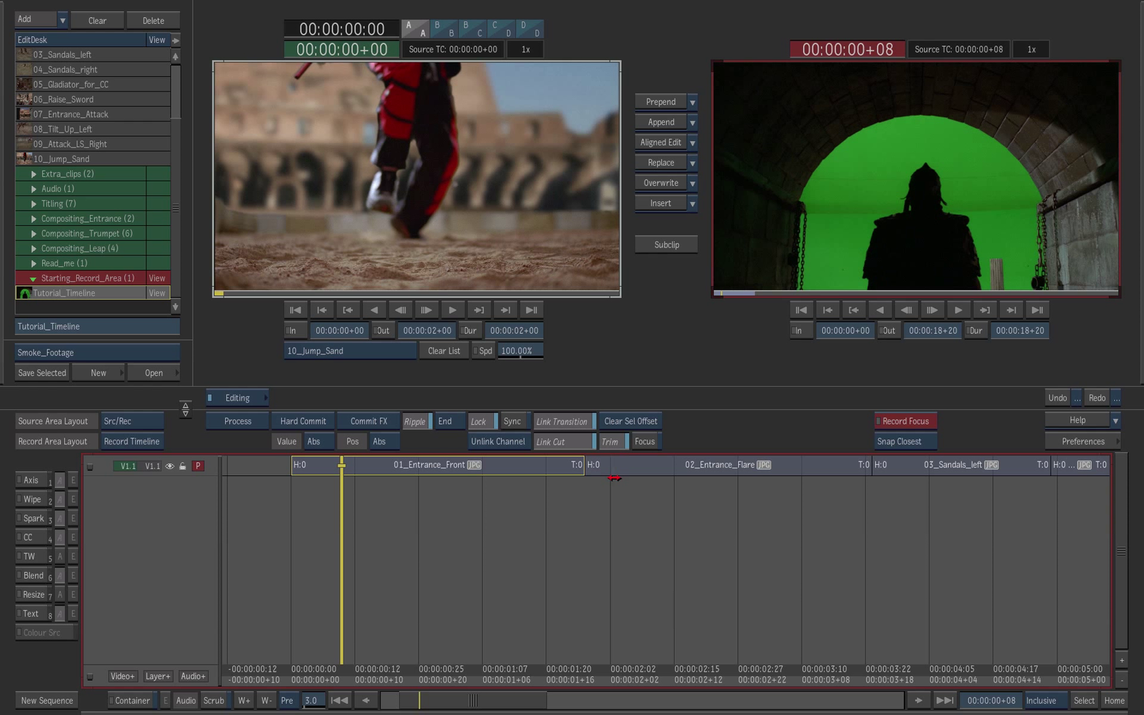
{"action": "left_click", "coordinate": [644, 441]}
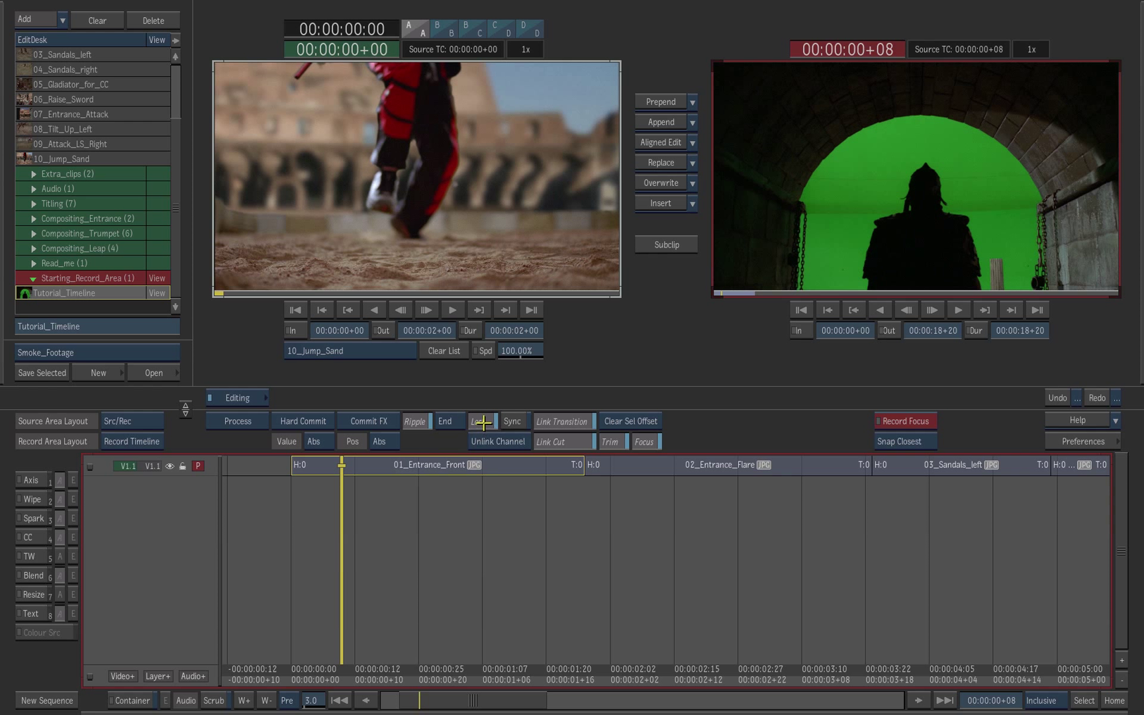
{"action": "left_click", "coordinate": [480, 421]}
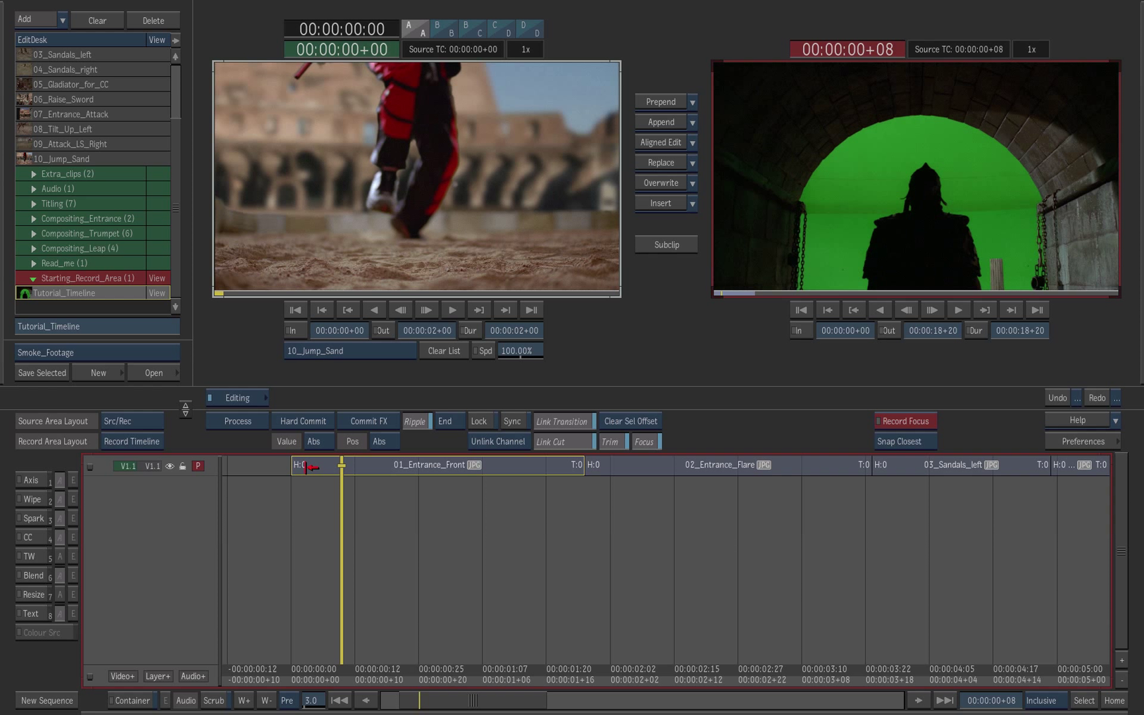
Trim the head of 01_Entrance_Front forward to H:5 so the following shots ripple earlier.
{"action": "left_click", "coordinate": [437, 464]}
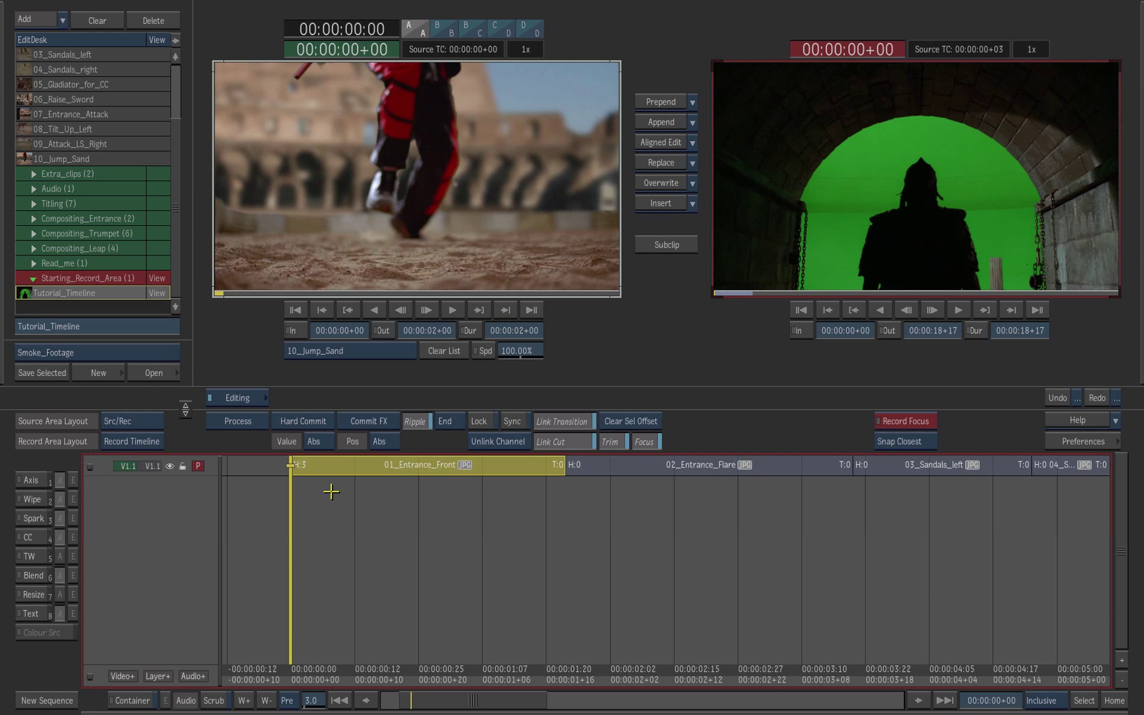
{"action": "mouse_move", "coordinate": [317, 471]}
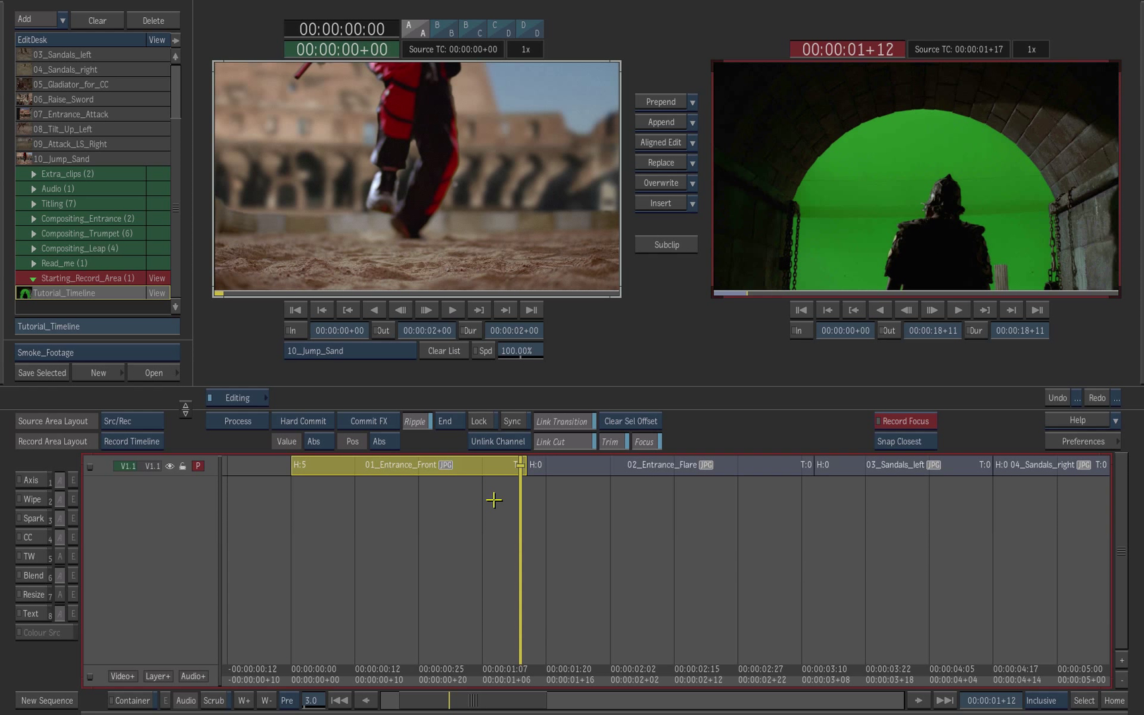
{"action": "mouse_move", "coordinate": [519, 513]}
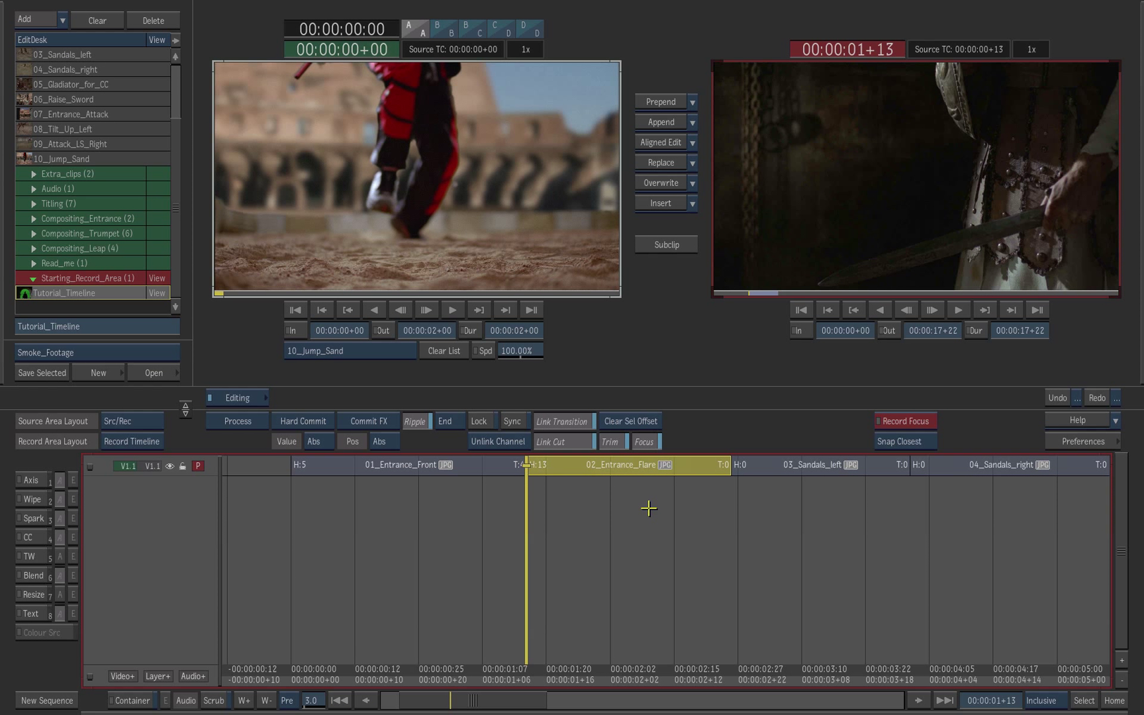
{"action": "mouse_move", "coordinate": [652, 510]}
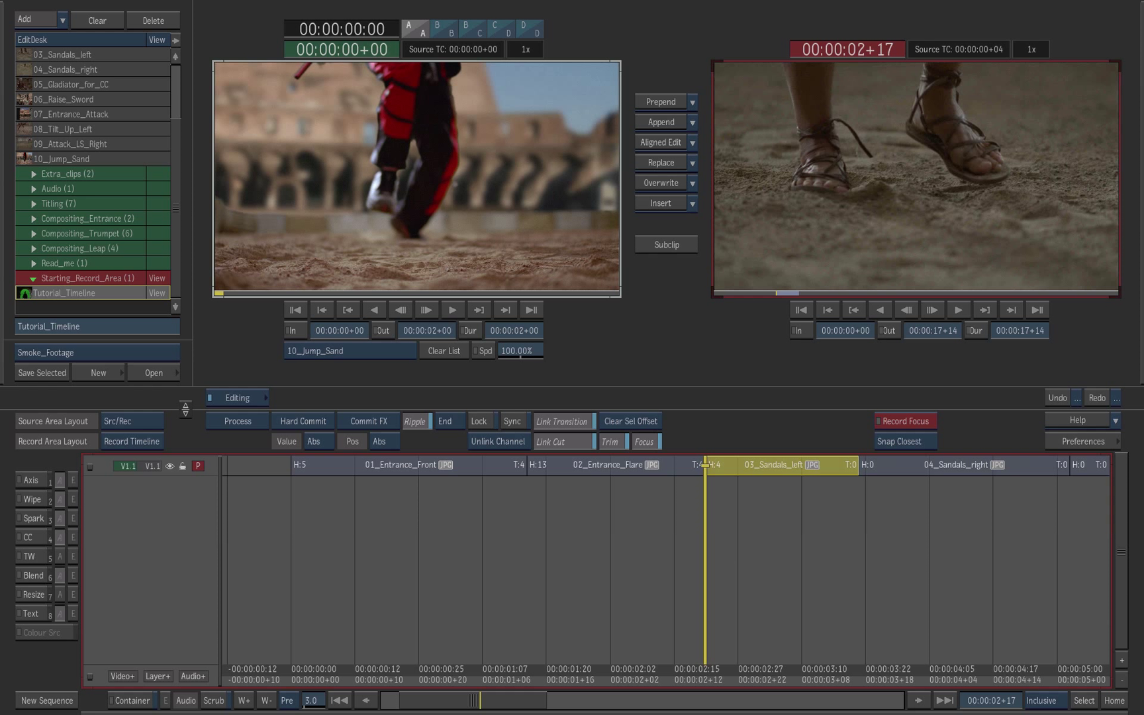
{"action": "mouse_move", "coordinate": [1057, 399]}
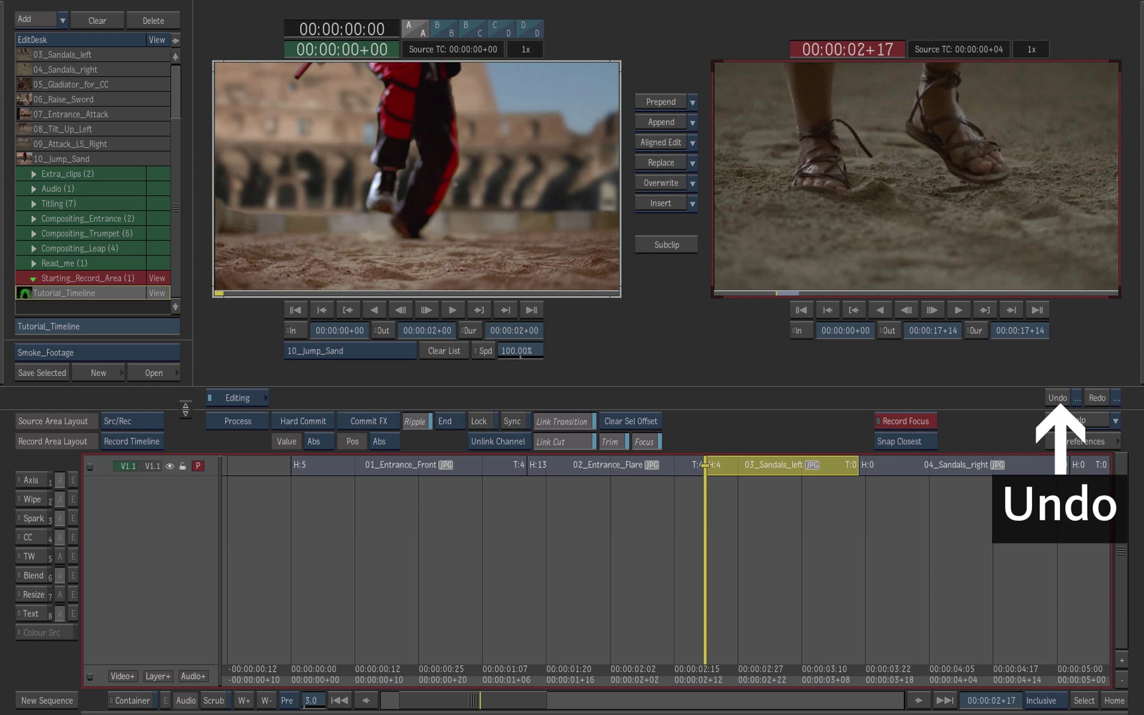